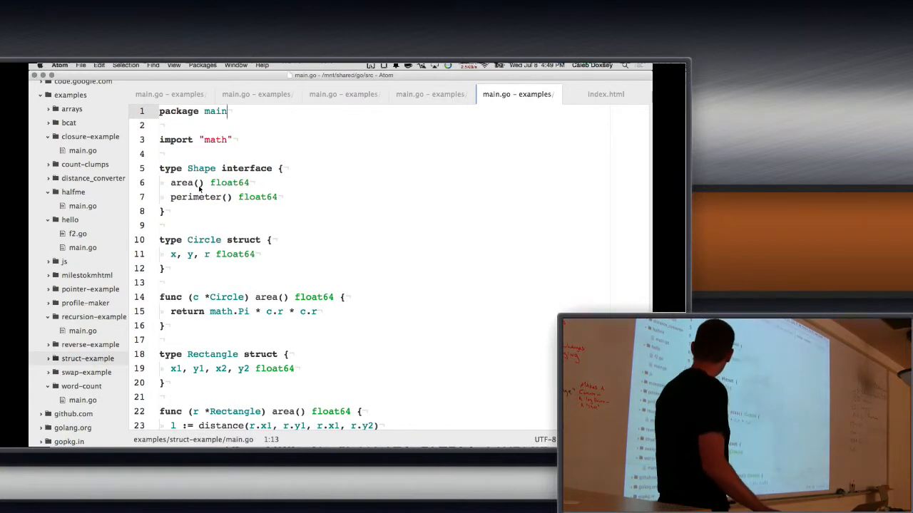
Add func main declaring var s Shape assigned Circle{0, 0, 5}
scroll("down", 3)
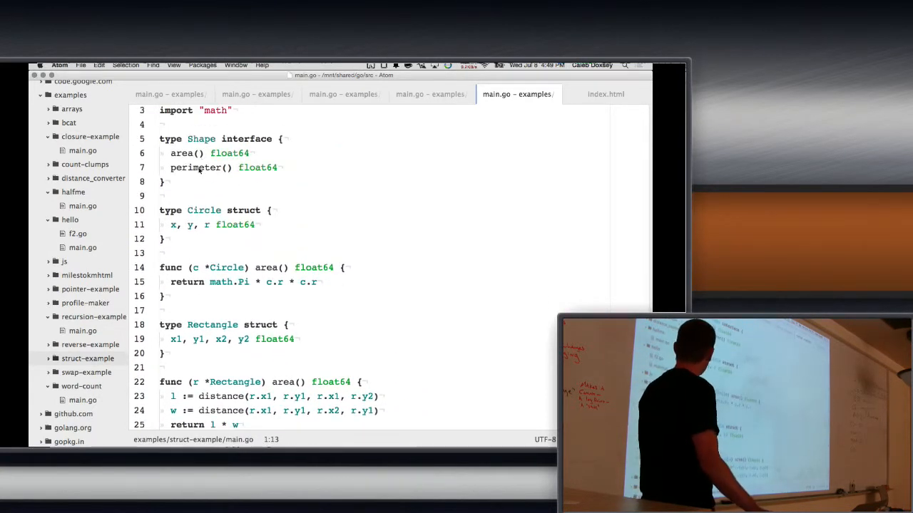
left_click(199, 167)
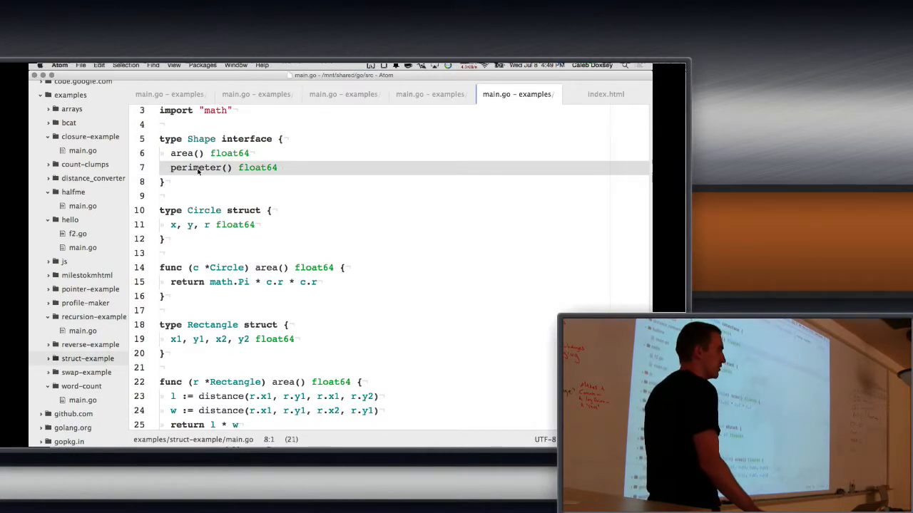
scroll("down", 3)
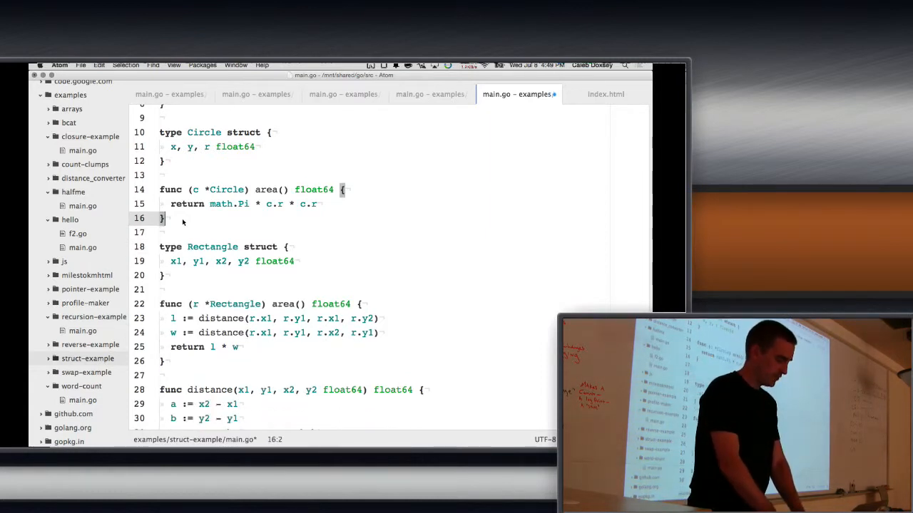
scroll("down", 3)
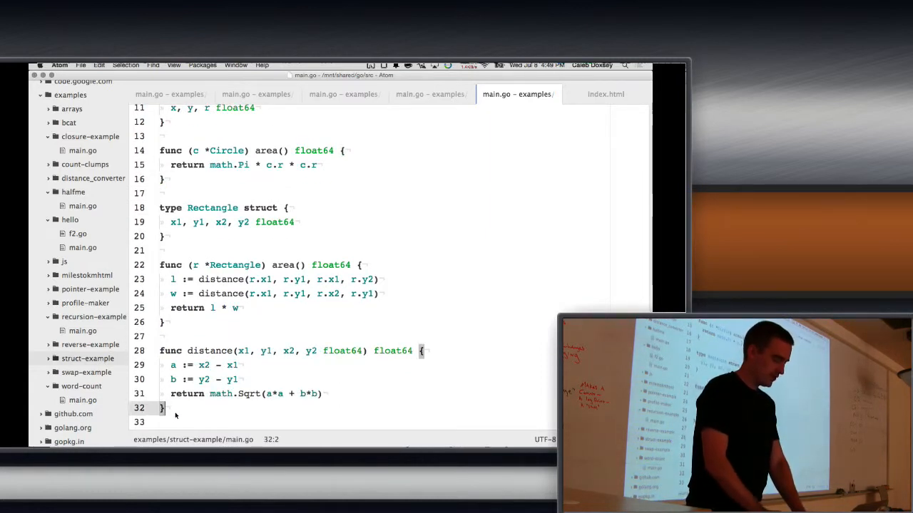
type("func main() {")
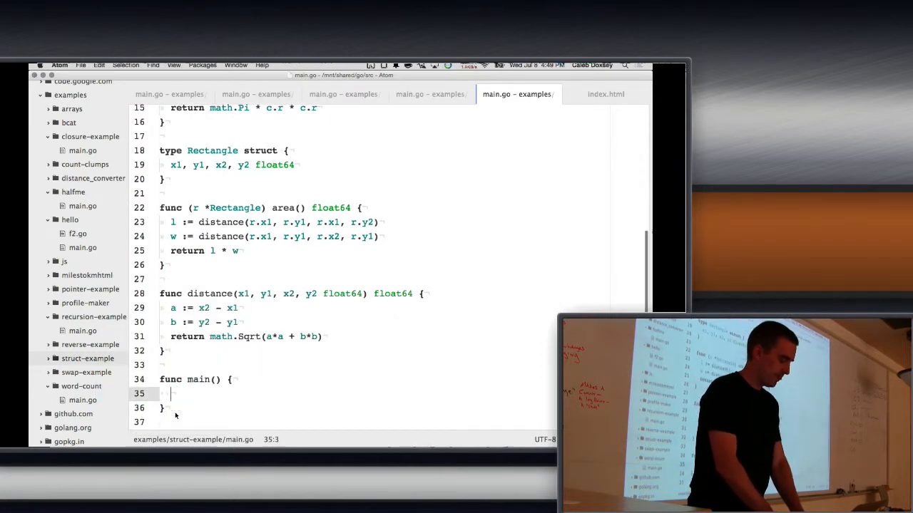
type("var s S")
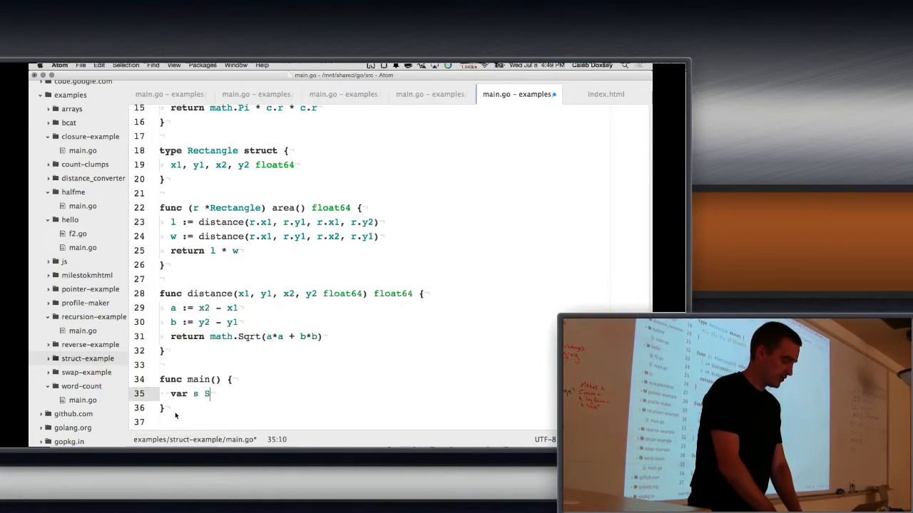
type("hape")
type("s =")
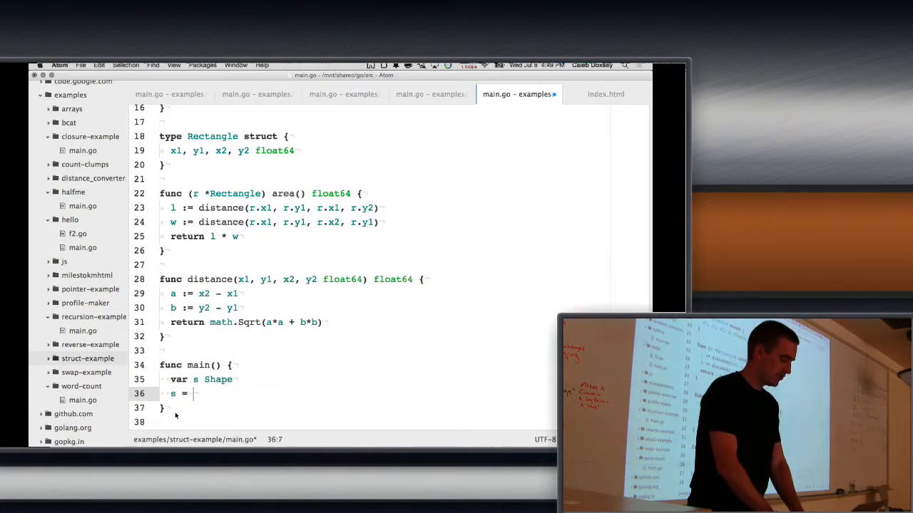
type("Circle{0}")
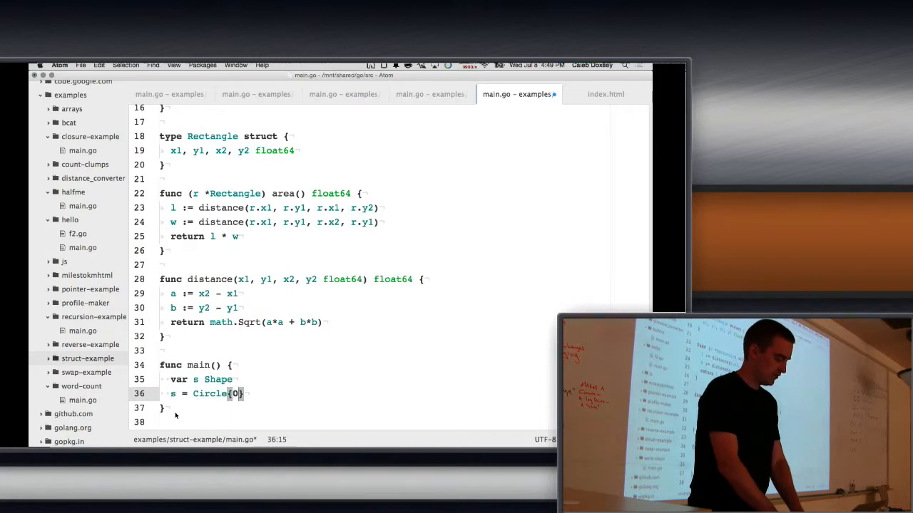
type(", 0, 5")
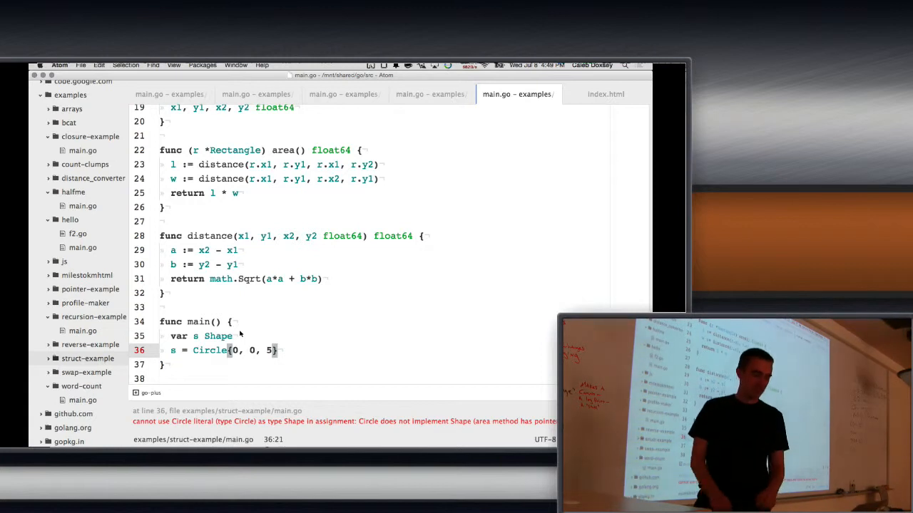
mouse_move(501, 429)
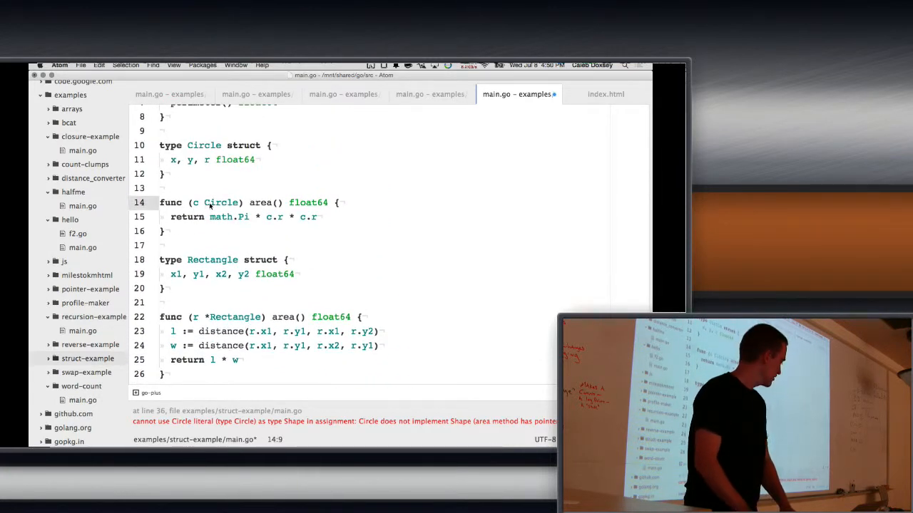
Restore the * pointer receiver on Circle's area method
type("*")
type("func")
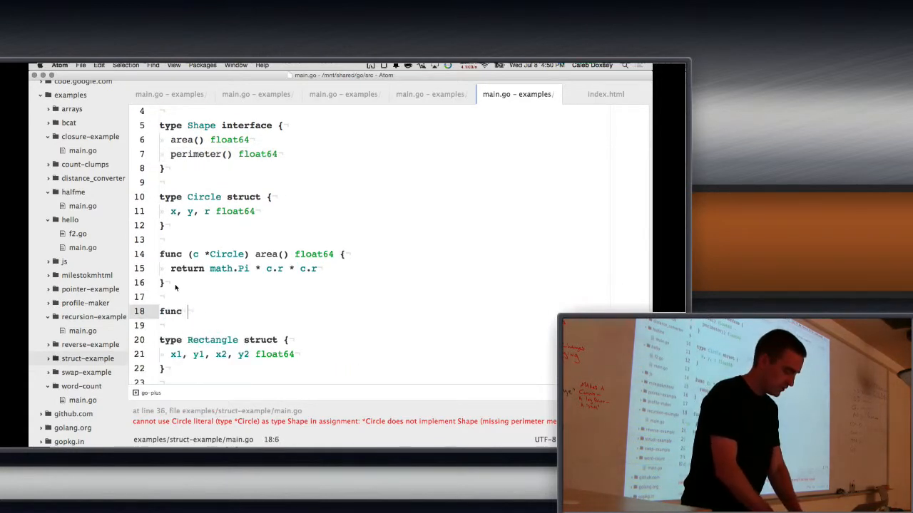
Give Circle a perimeter method returning math.Pi * 2 * c.r, and print s with fmt.Println
type("(c *Circle)")
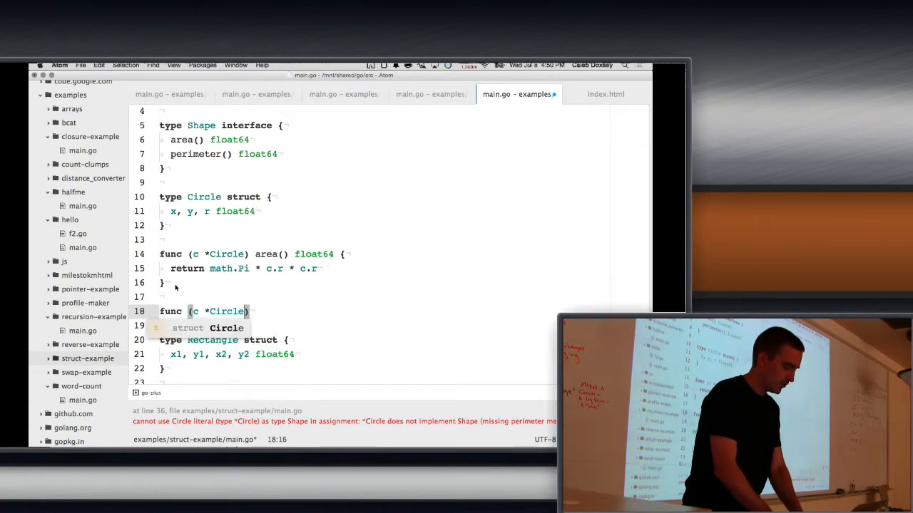
type("perimeter() float64 {")
left_click(342, 326)
type("return math.Pi")
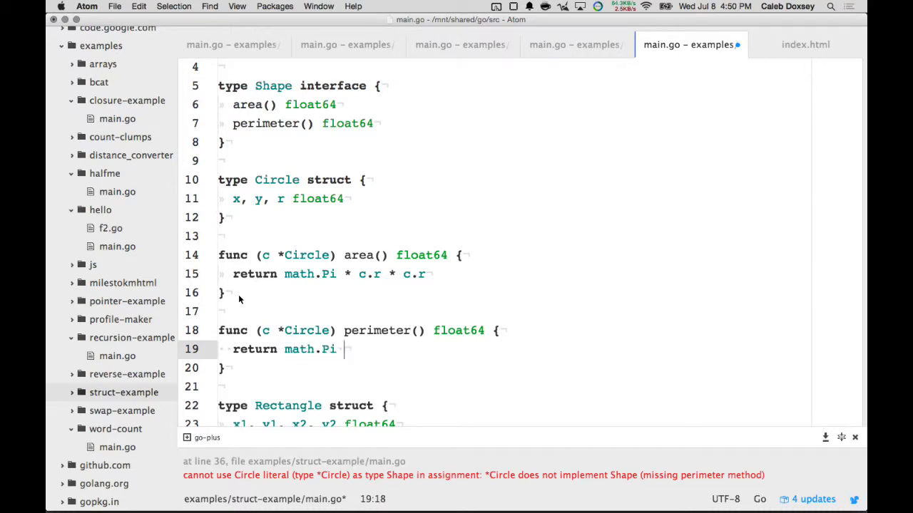
type("* 2 * c.r")
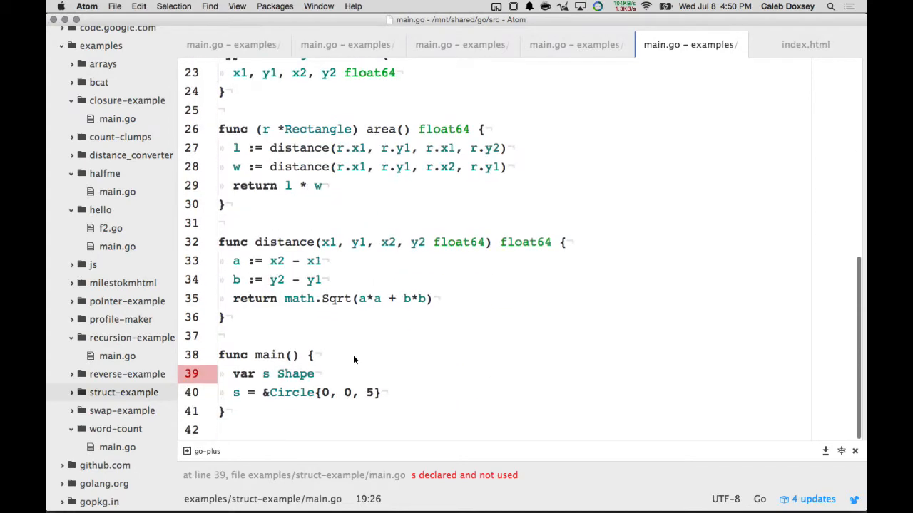
type("fmt.")
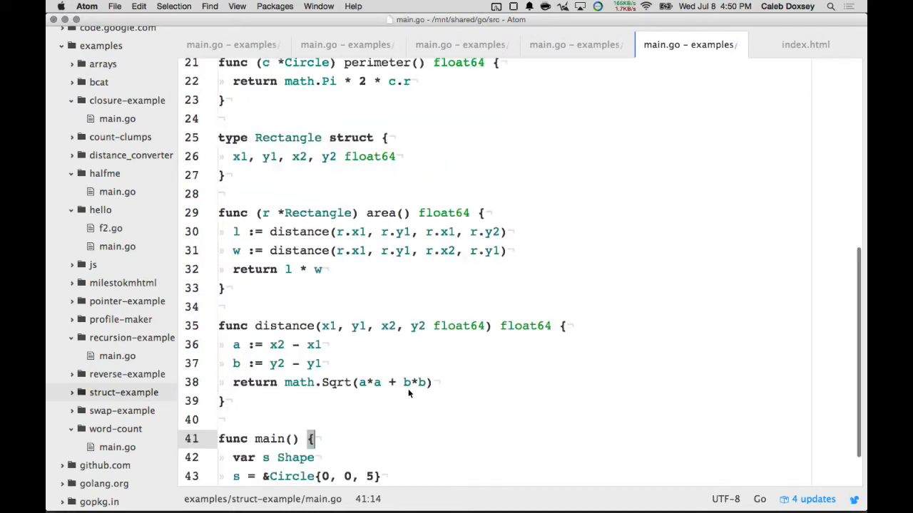
key("cmd+tab")
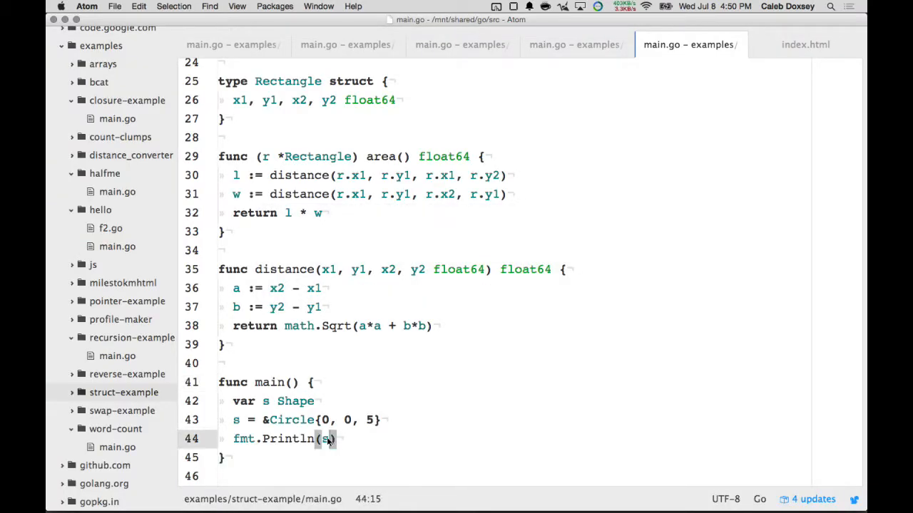
Make main print s.perimeter() and select Circle's perimeter method name
type(".perimeter(")
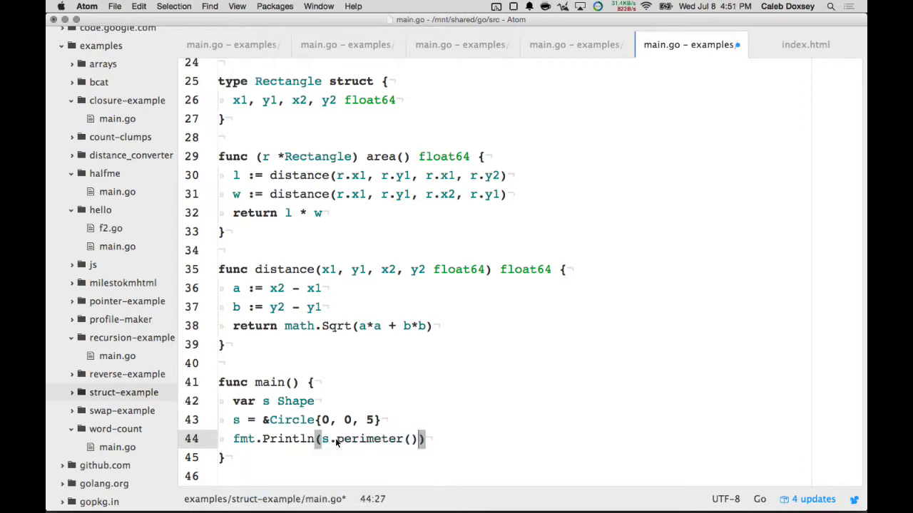
left_click(376, 438)
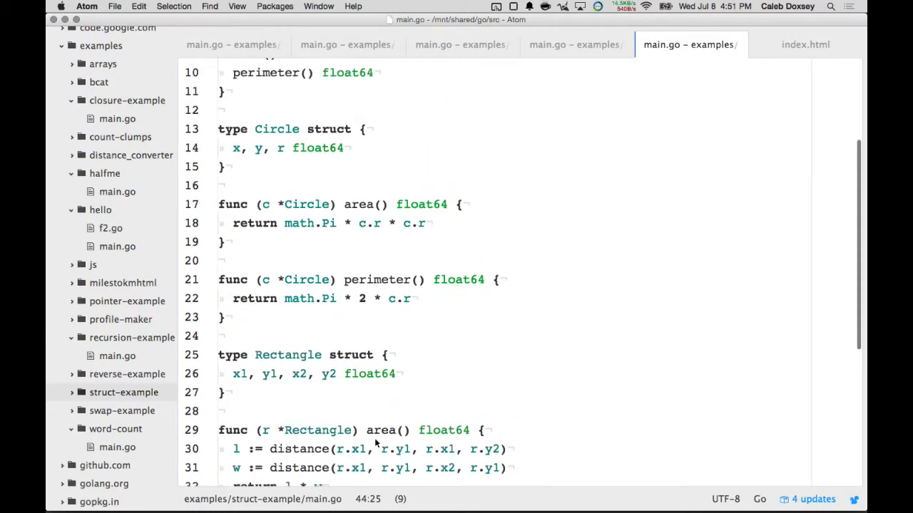
double_click(377, 280)
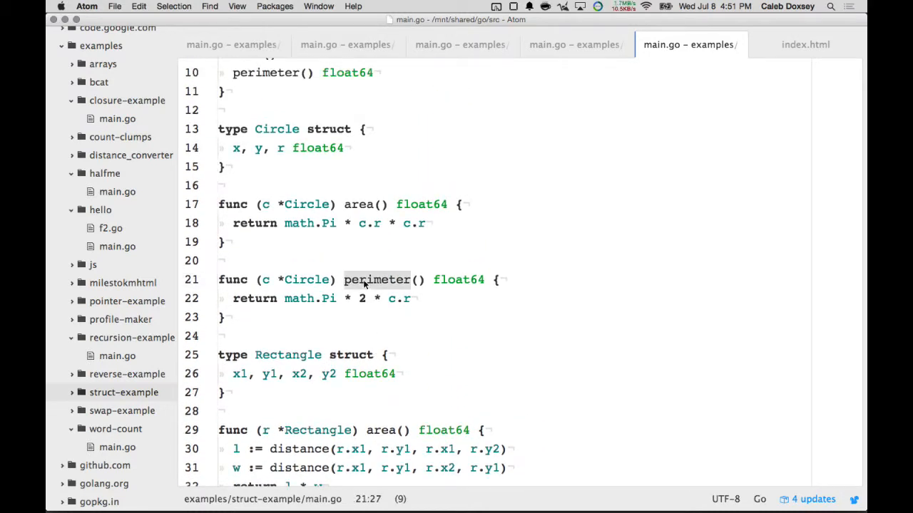
scroll("down", 3)
type("func (r *Rectangle")
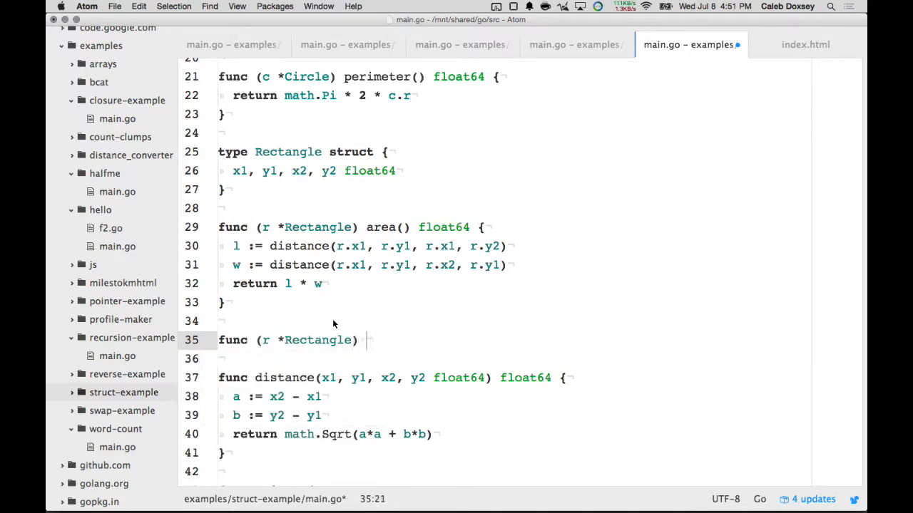
Write Rectangle's perimeter() float64, computing l with distance and returning l*2 + w*2
type("perimeter90")
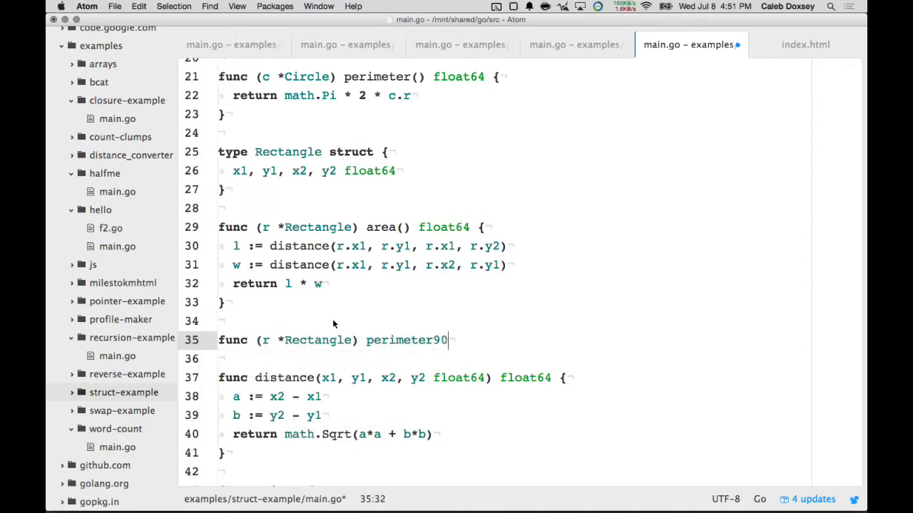
type("() float64 {")
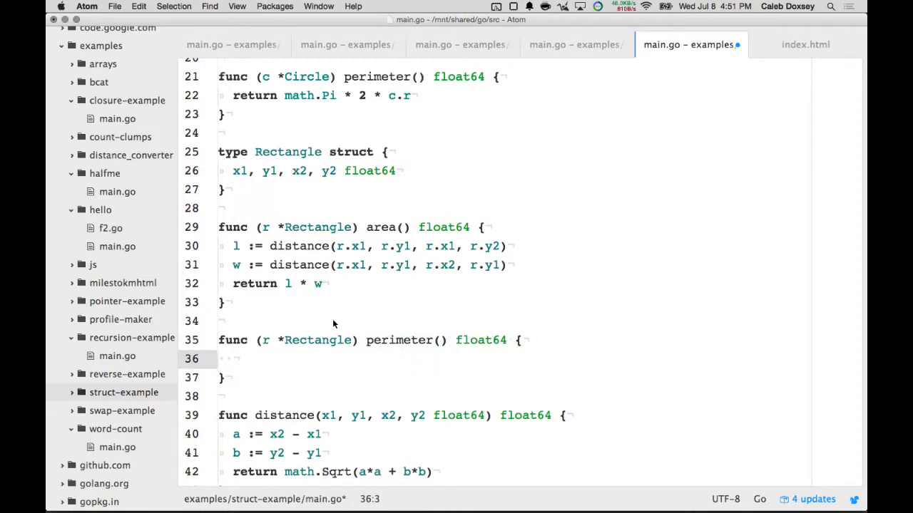
type("return")
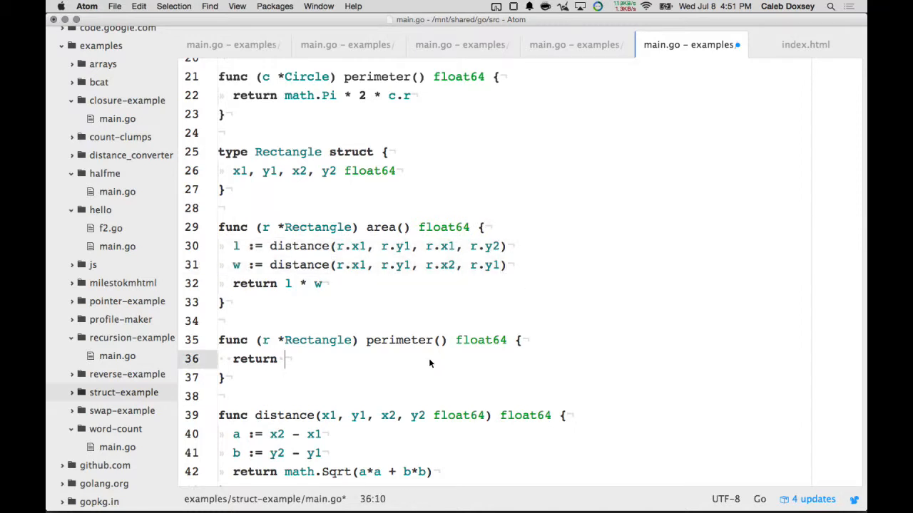
type("l := distance(r.x1, r.y1, r.x1, r.y2)")
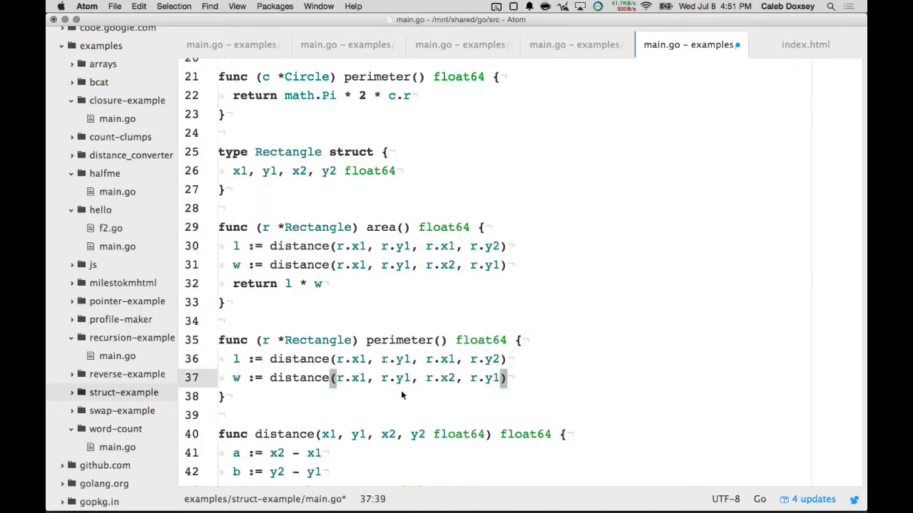
type("return l*2 + w*2")
type("fmt.")
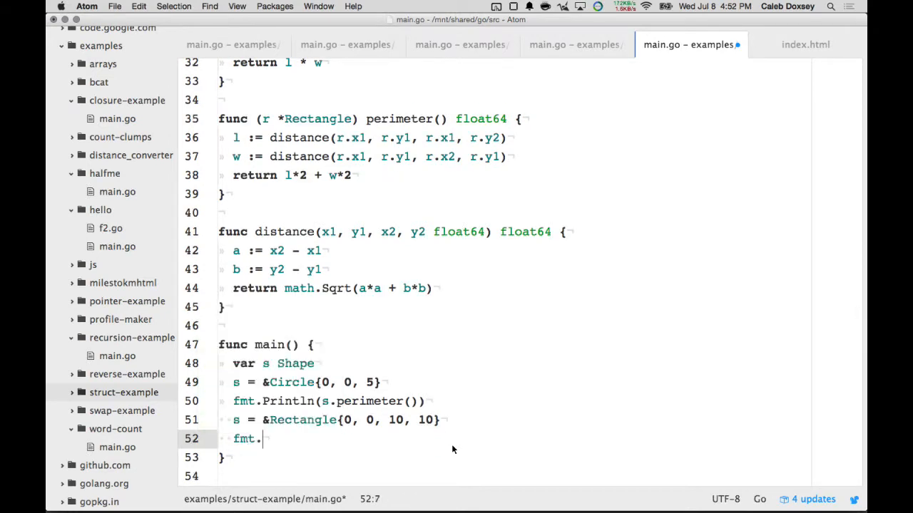
Add a second fmt.Println(s.perimeter()) using autocomplete
type("Println()")
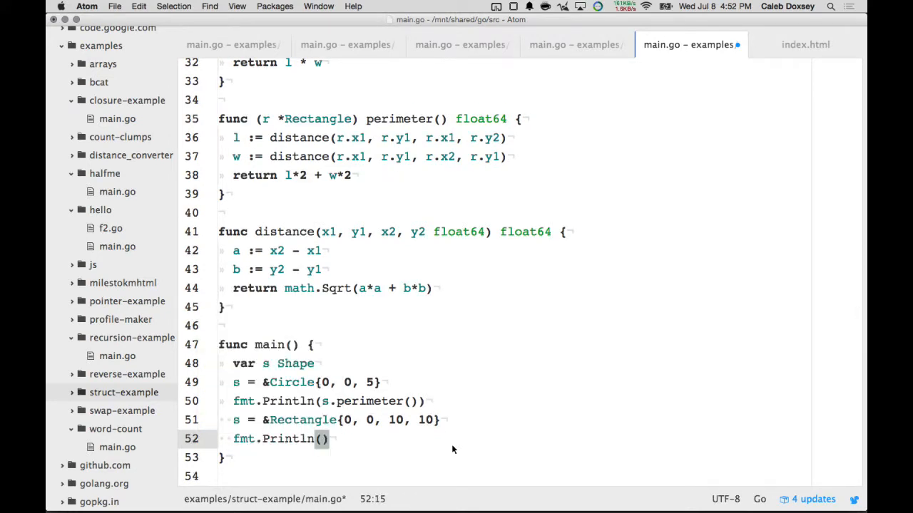
type("s.perm")
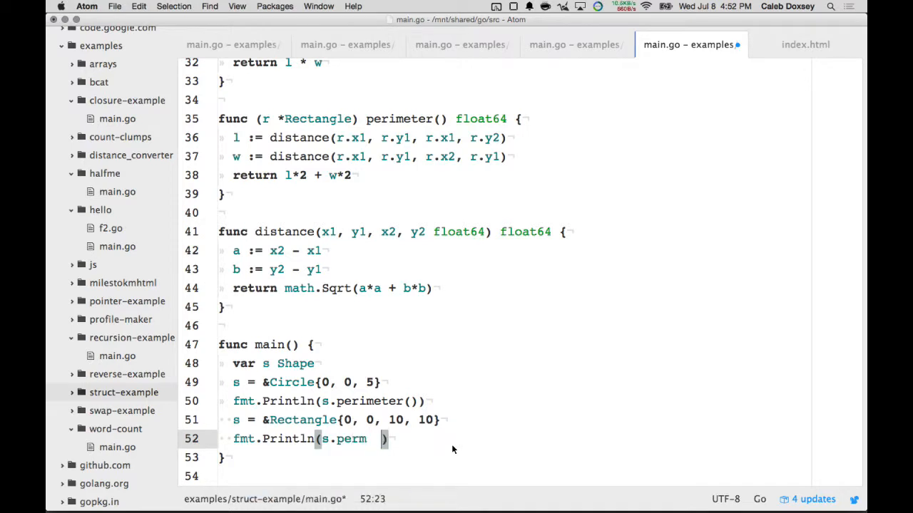
key("Backspace")
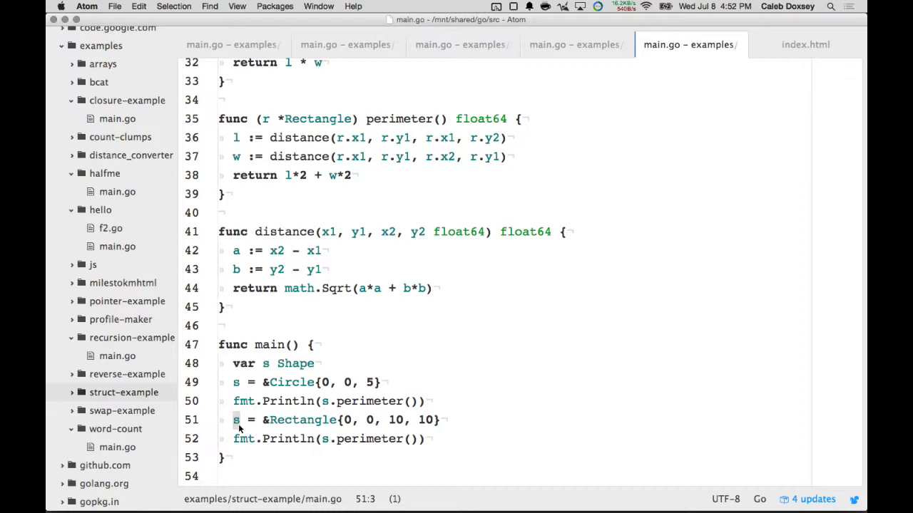
Select the Shape variable s, its Rectangle value and the Rectangle perimeter method
left_click(292, 364)
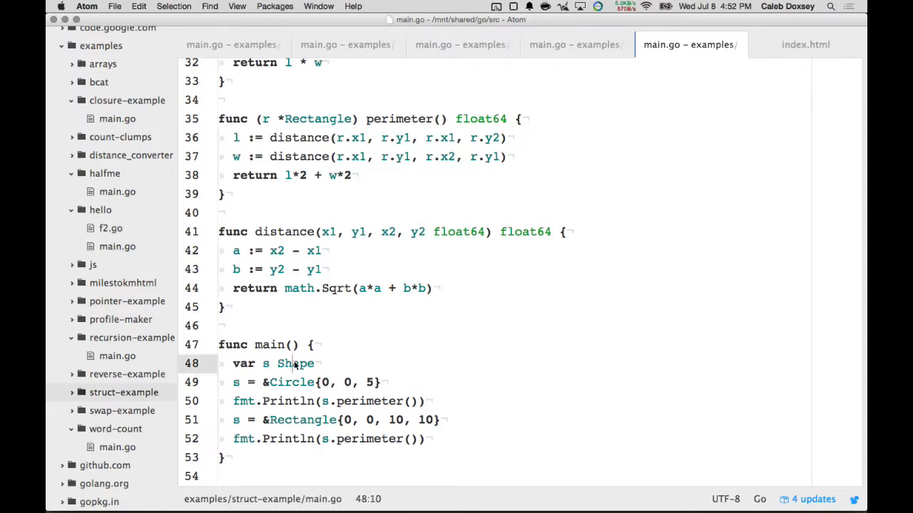
double_click(303, 420)
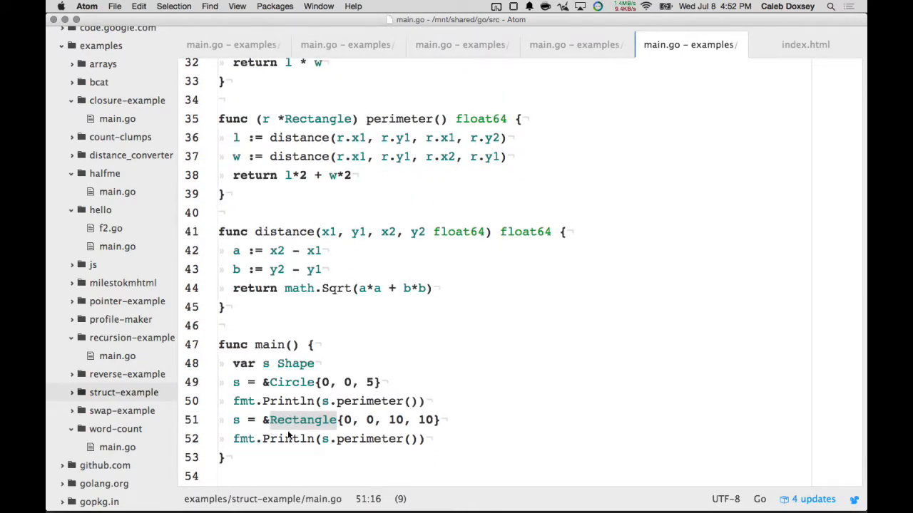
left_click(345, 439)
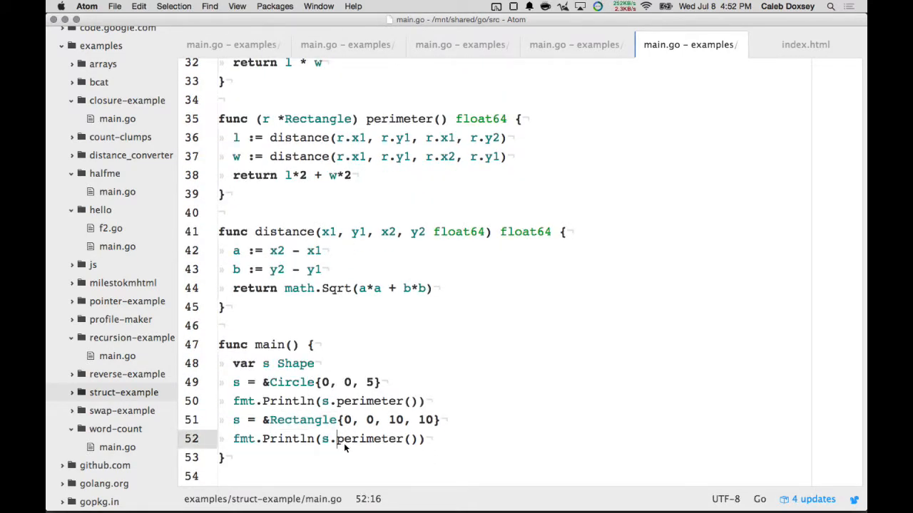
mouse_move(330, 449)
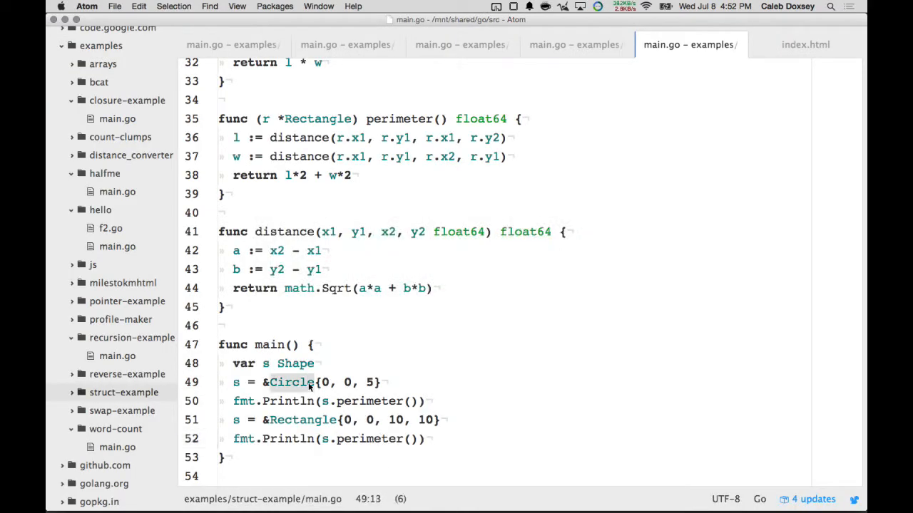
left_click(320, 420)
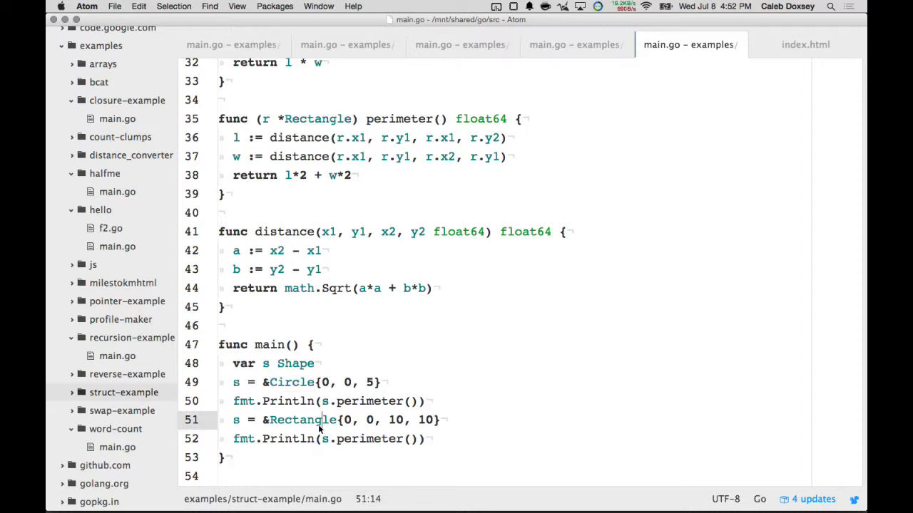
left_click(331, 438)
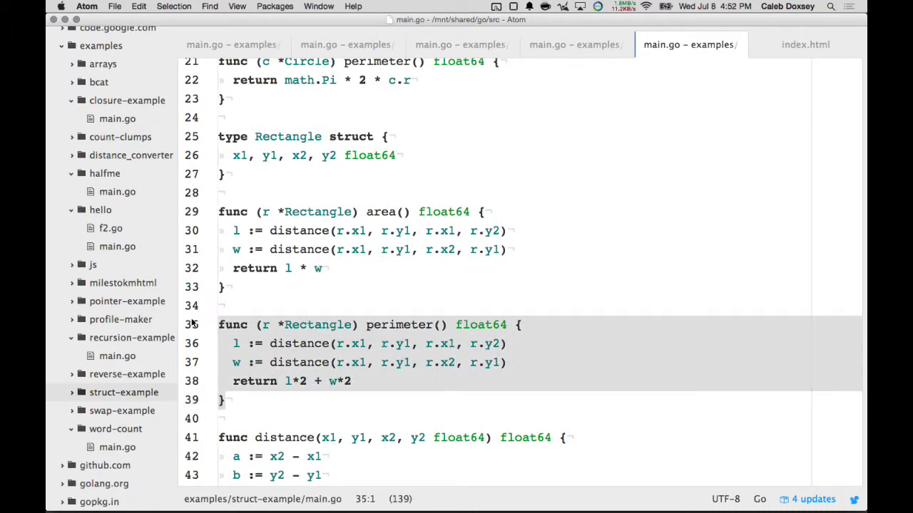
scroll("down", 3)
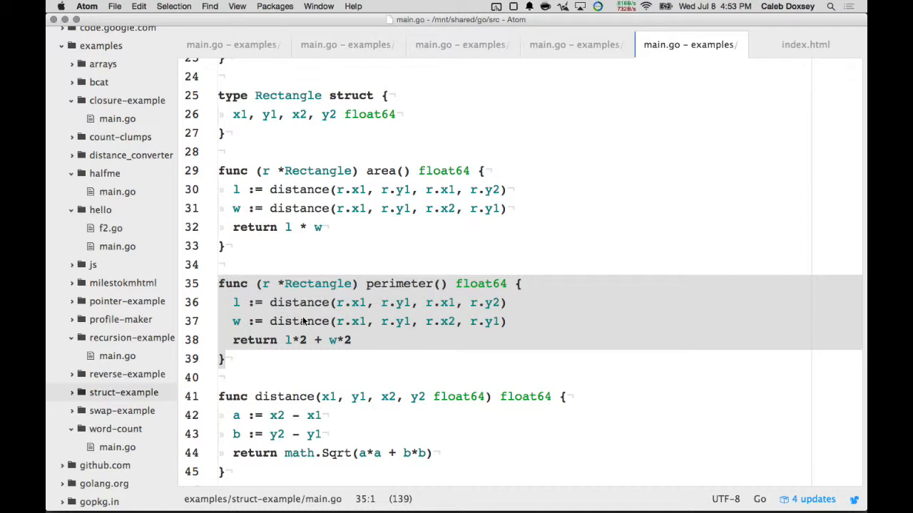
scroll("down", 3)
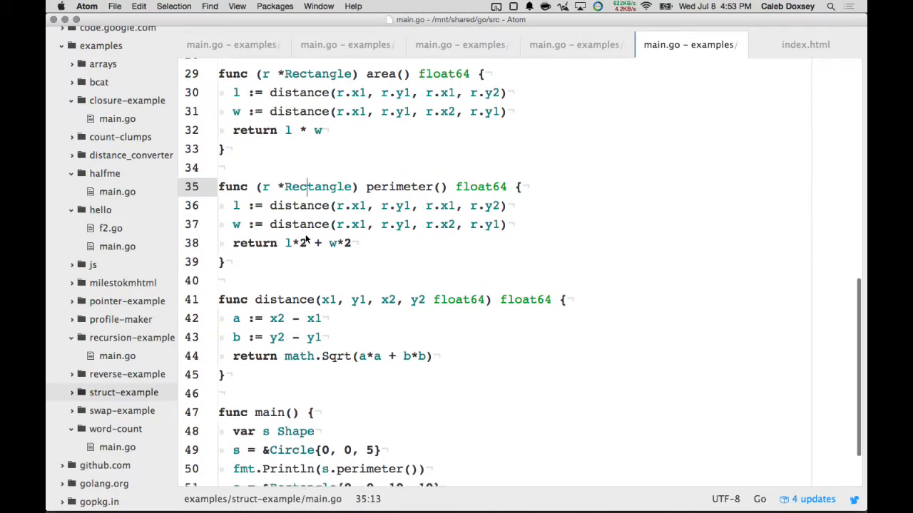
scroll("down", 3)
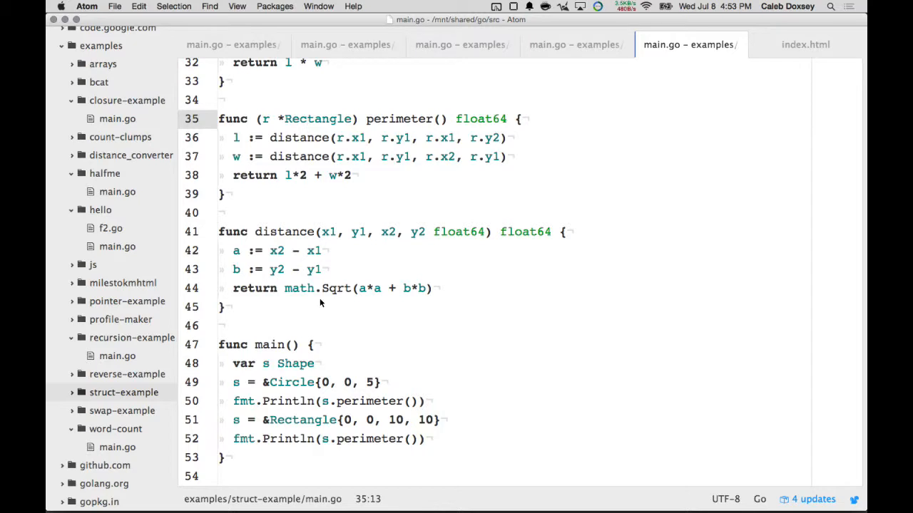
left_click(307, 120)
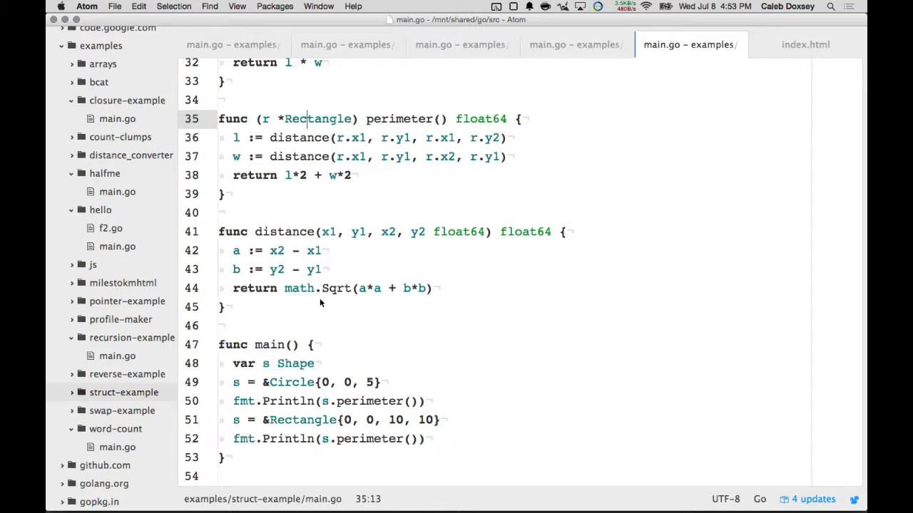